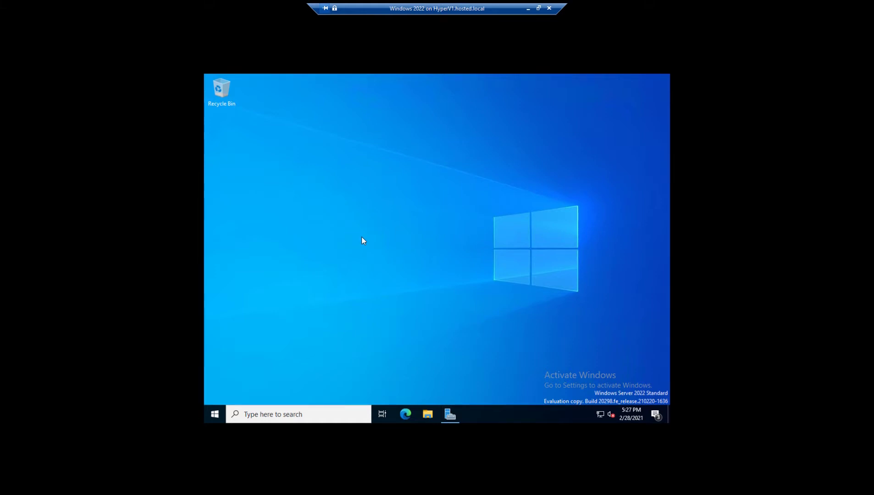
mouse_move(384, 302)
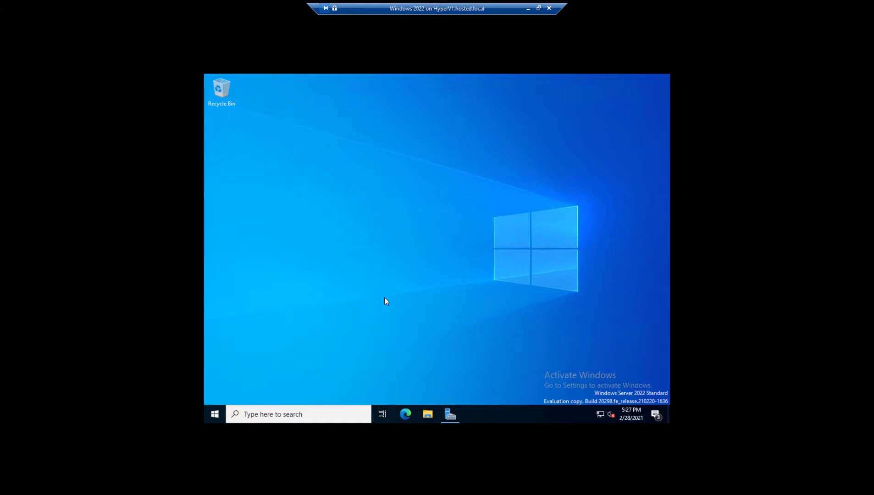
mouse_move(345, 362)
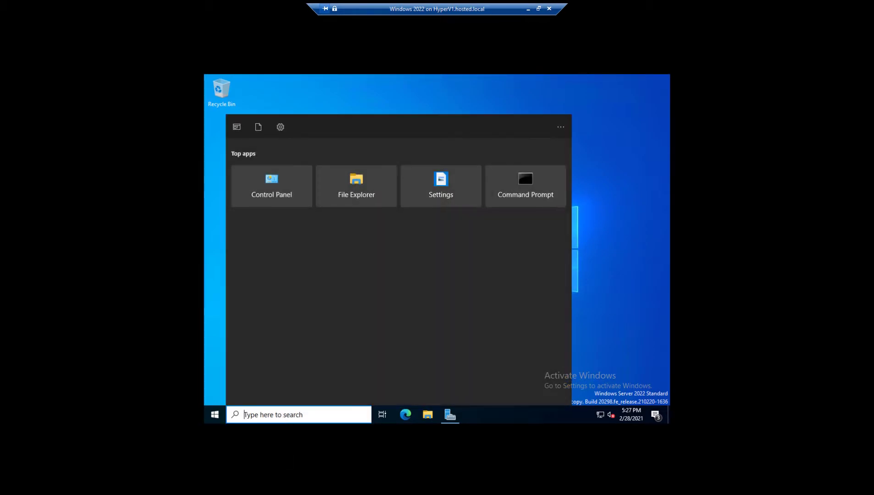
Search for 'control panel', launch it and go to the System page.
text(control panel)
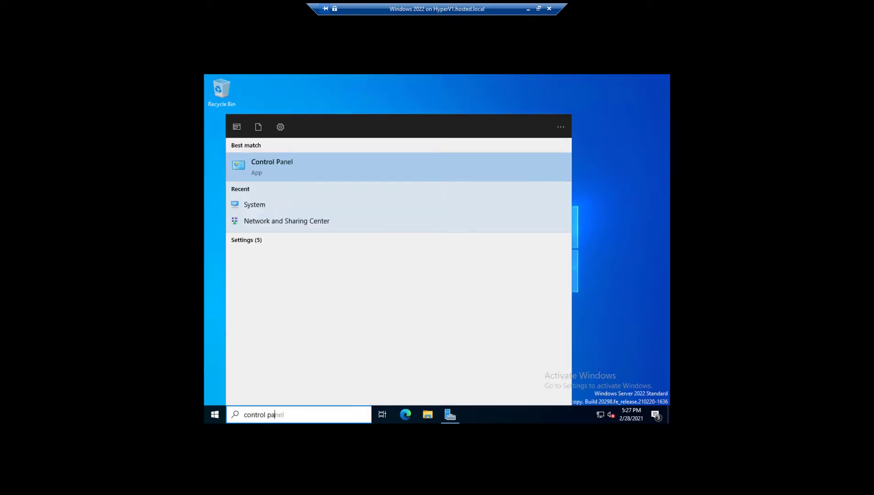
click(272, 167)
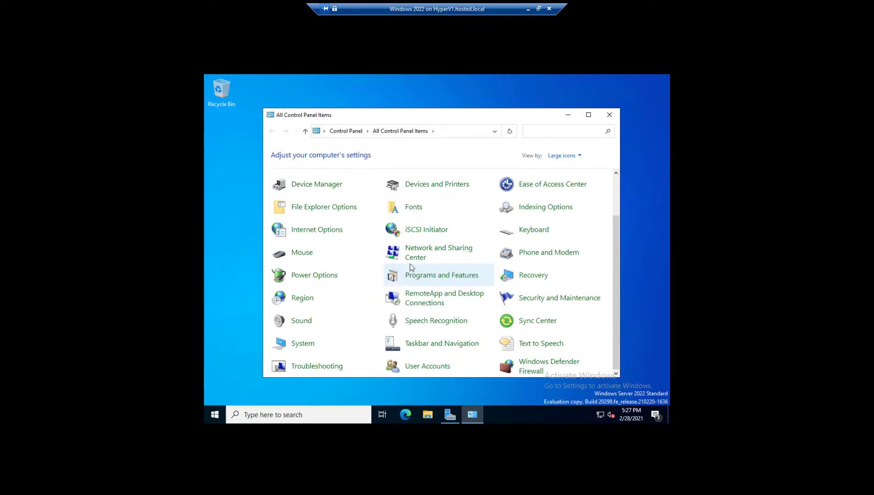
click(302, 342)
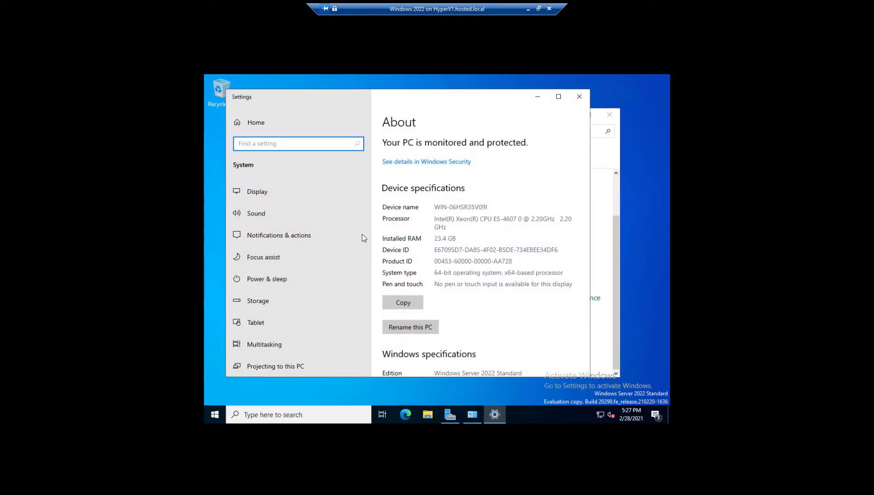
mouse_move(317, 278)
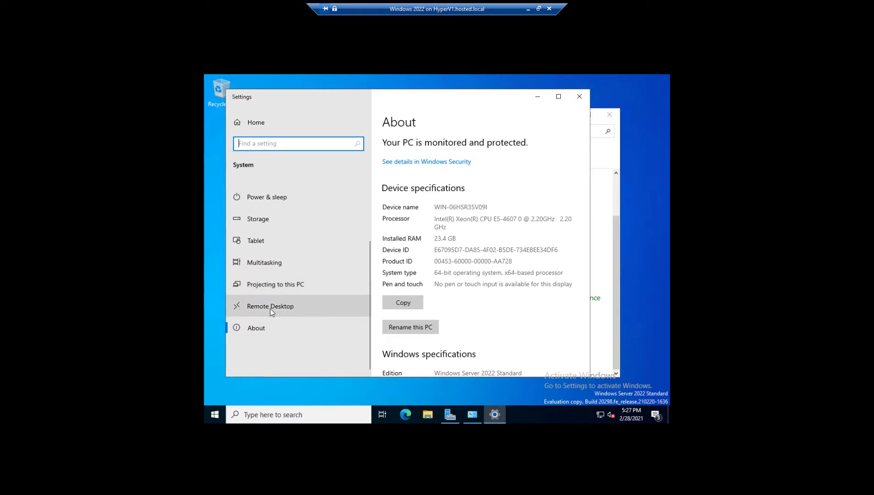
Switch Enable Remote Desktop to On and confirm the change.
click(269, 306)
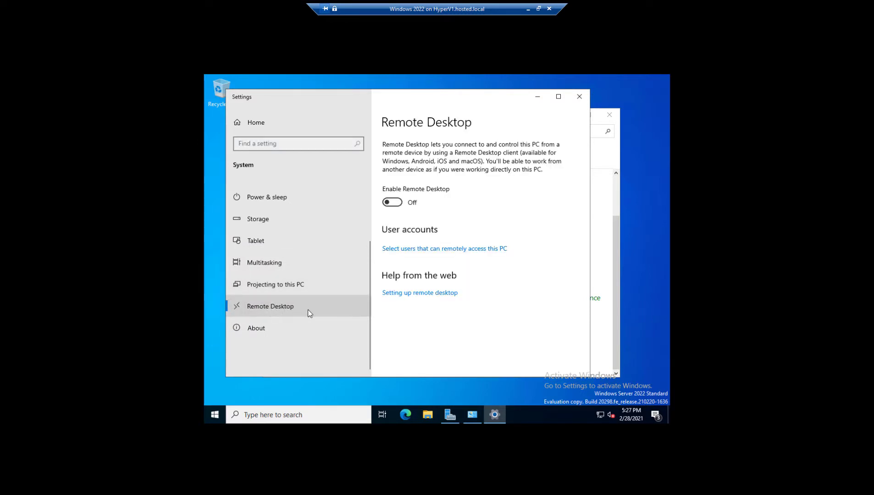
click(391, 202)
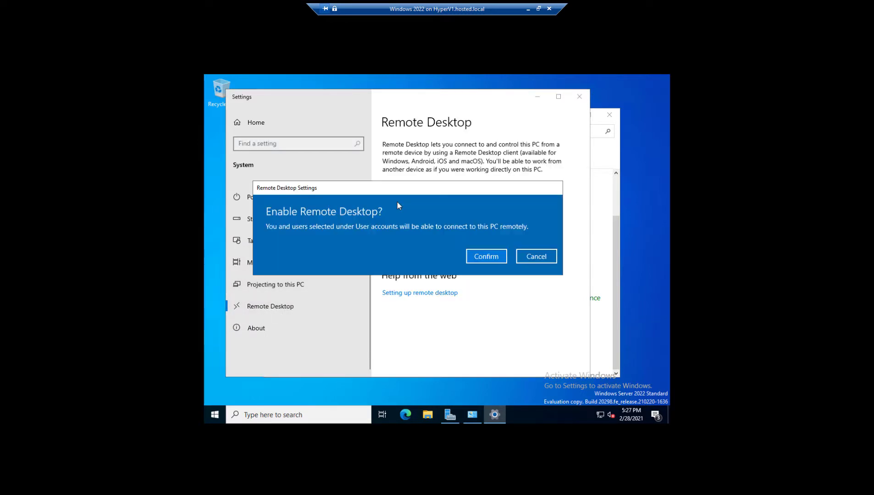
click(485, 256)
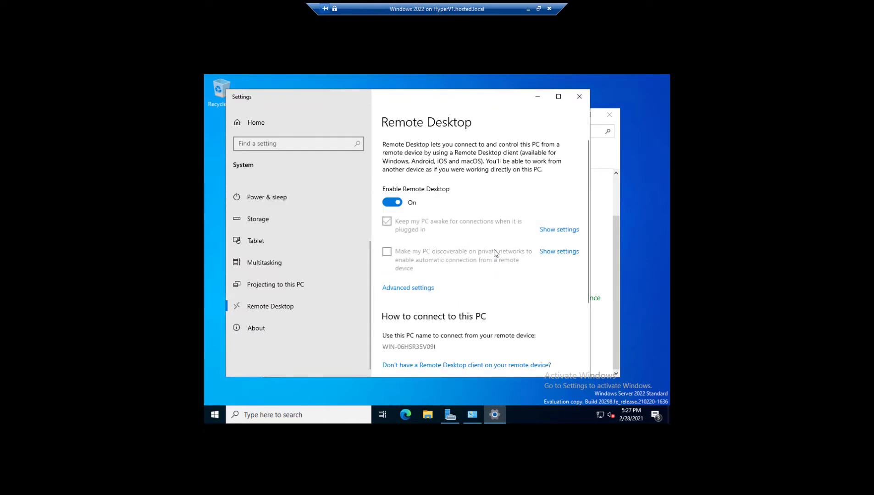
mouse_move(489, 281)
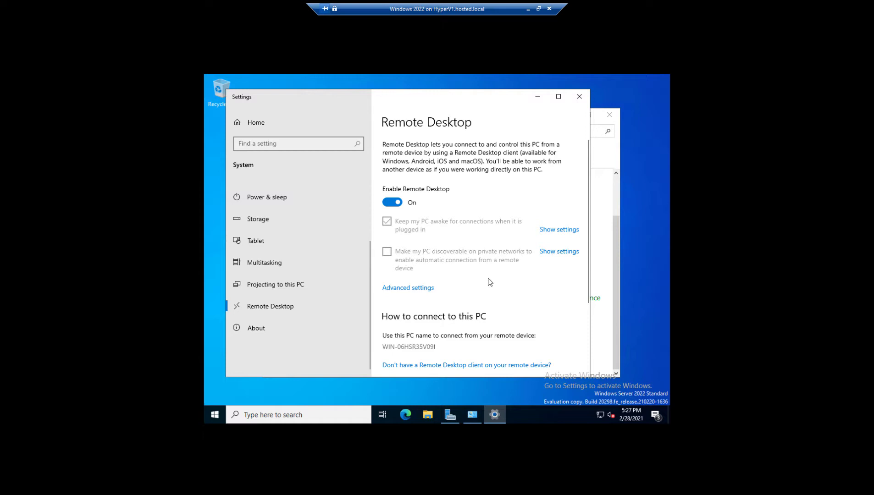
scroll(down, 3)
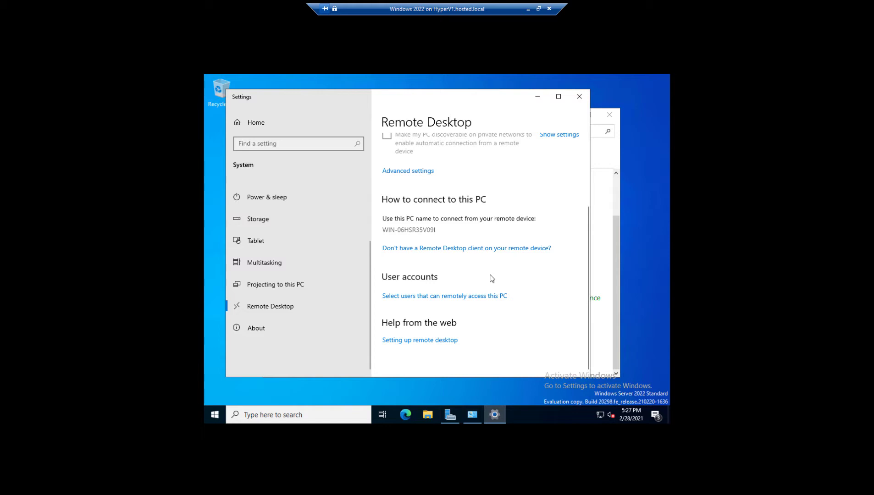
mouse_move(485, 282)
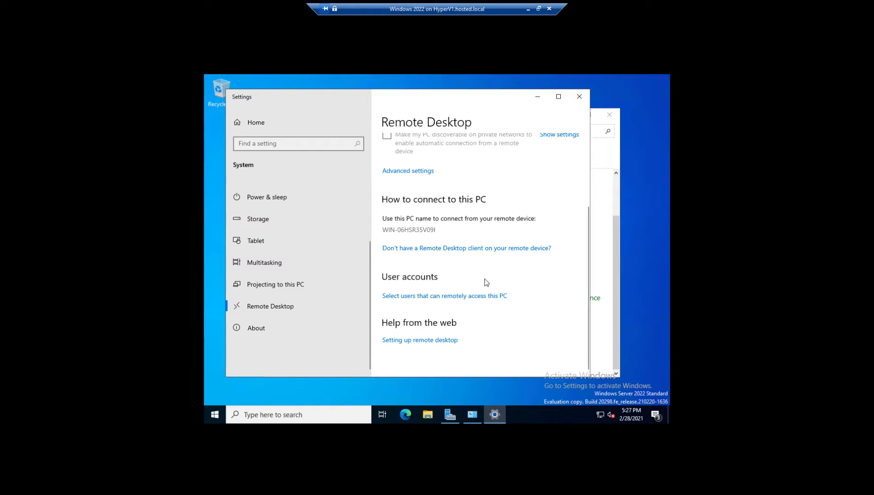
Show the users allowed remote access and start adding a new one.
click(444, 295)
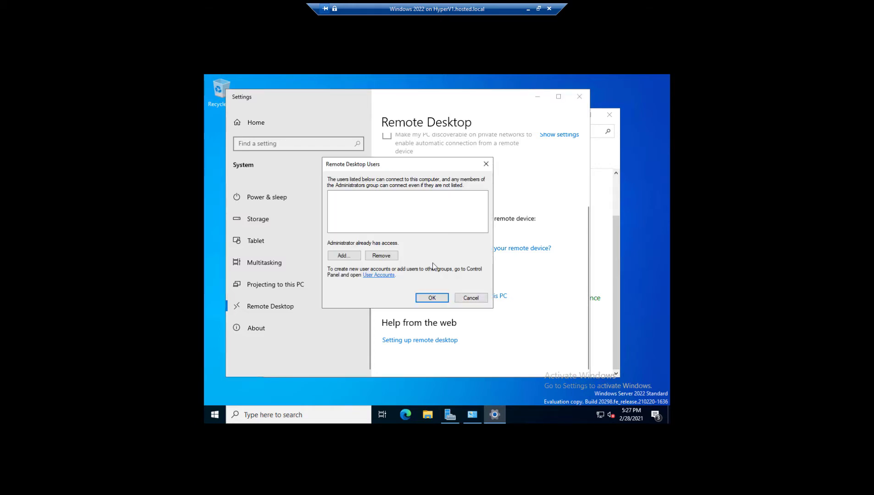
mouse_move(356, 246)
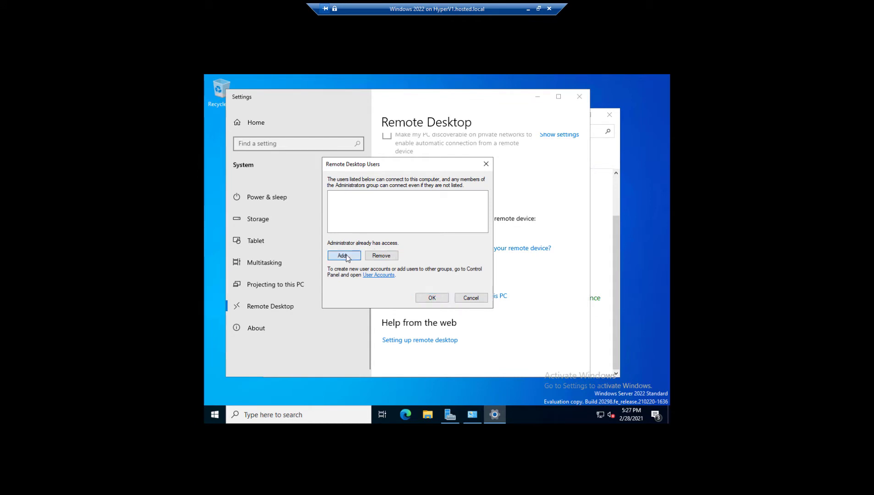
click(342, 256)
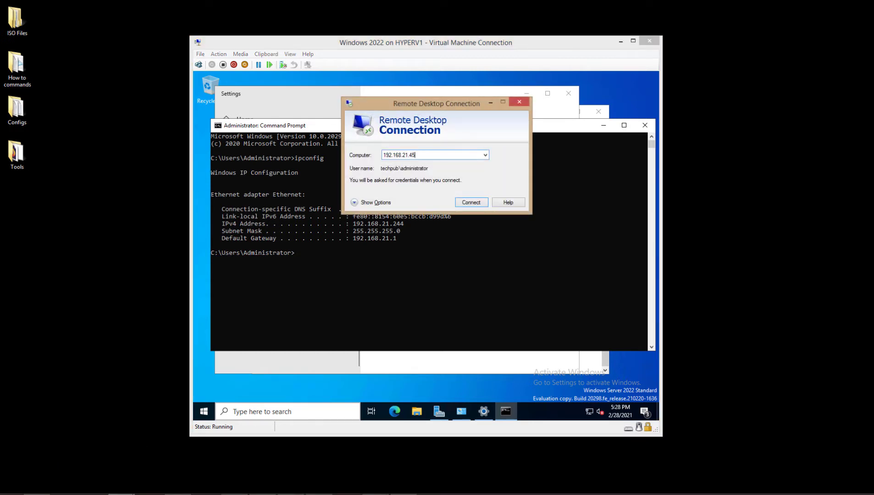
Connect to computer 192.168.21.209 and accept the trust warning.
text(192.168.21.209)
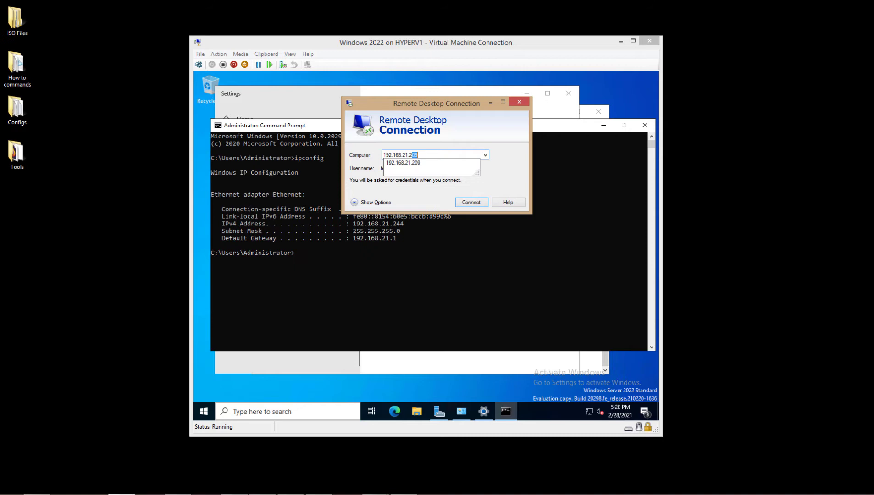
click(469, 201)
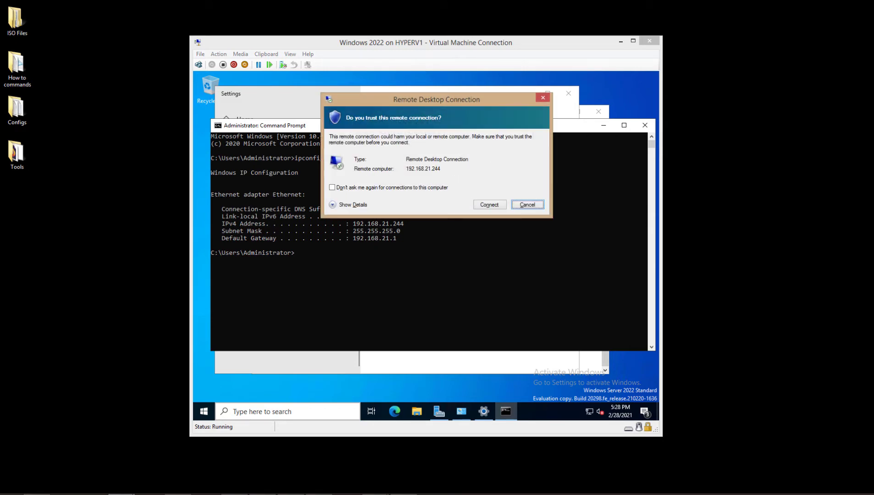
click(489, 205)
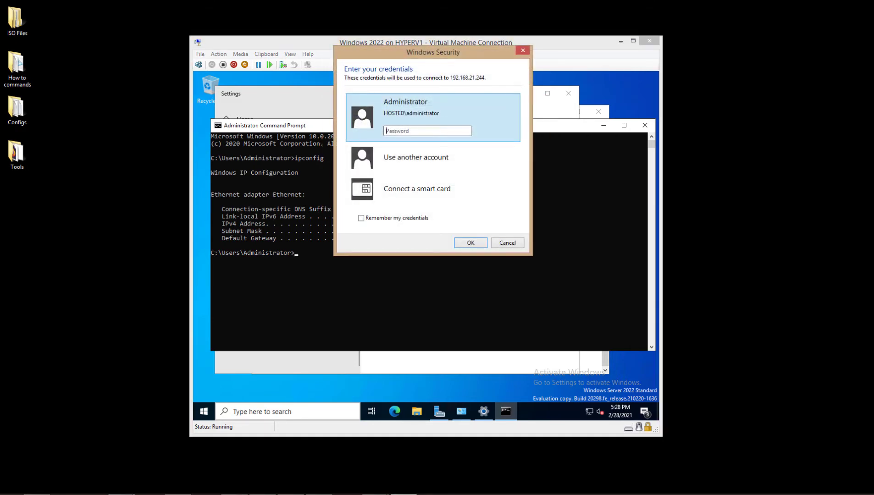
mouse_move(383, 179)
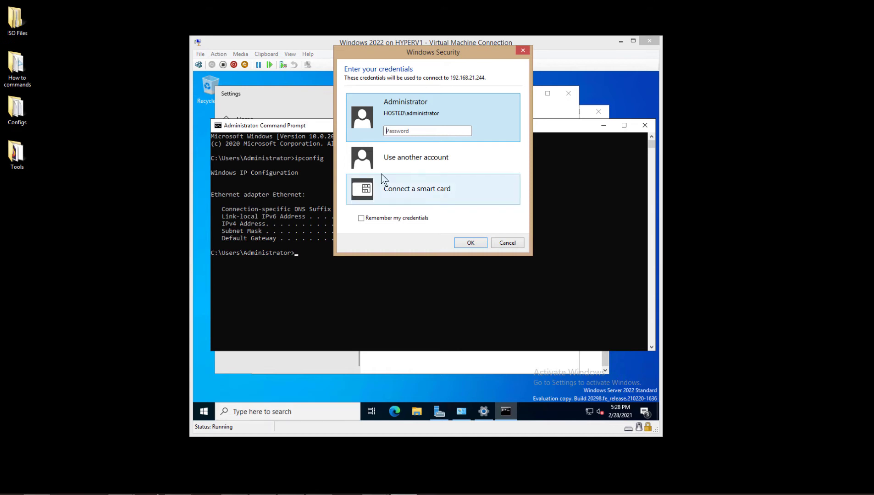
Sign in with another account as .\administrator and submit the credentials.
click(415, 156)
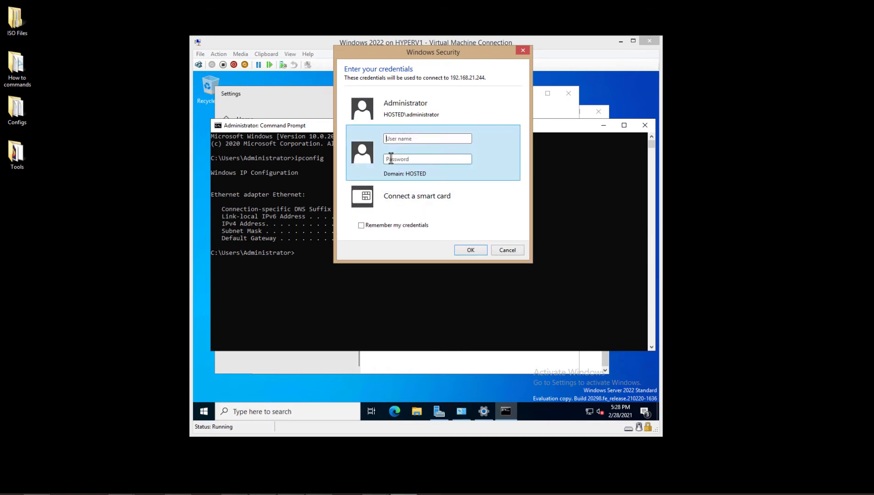
click(427, 139)
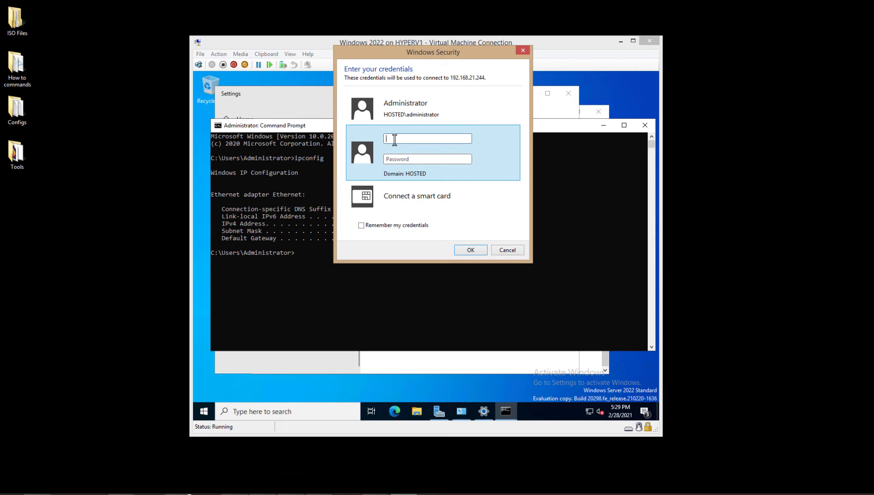
text(.\administrator)
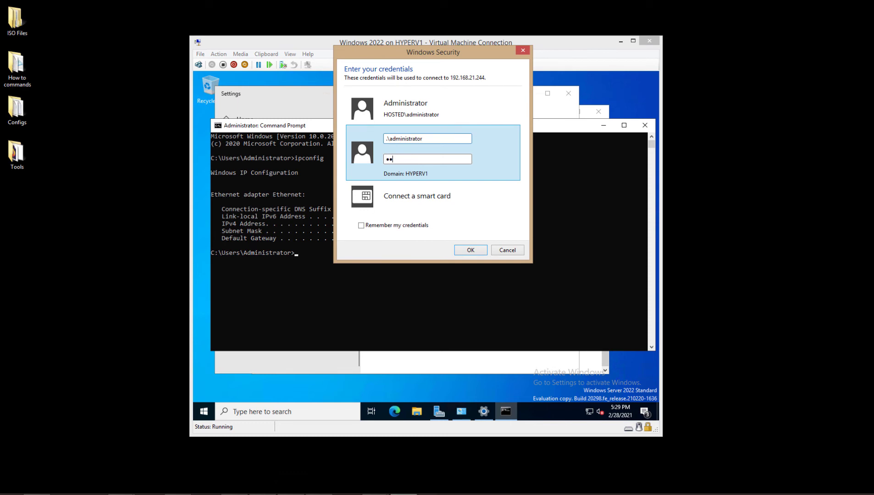
click(469, 249)
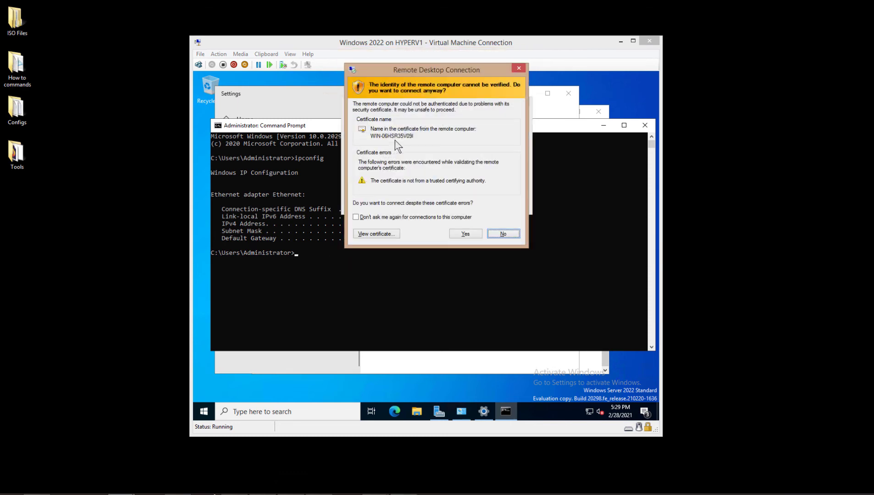
Accept the untrusted certificate to enter the server's remote desktop session.
click(464, 234)
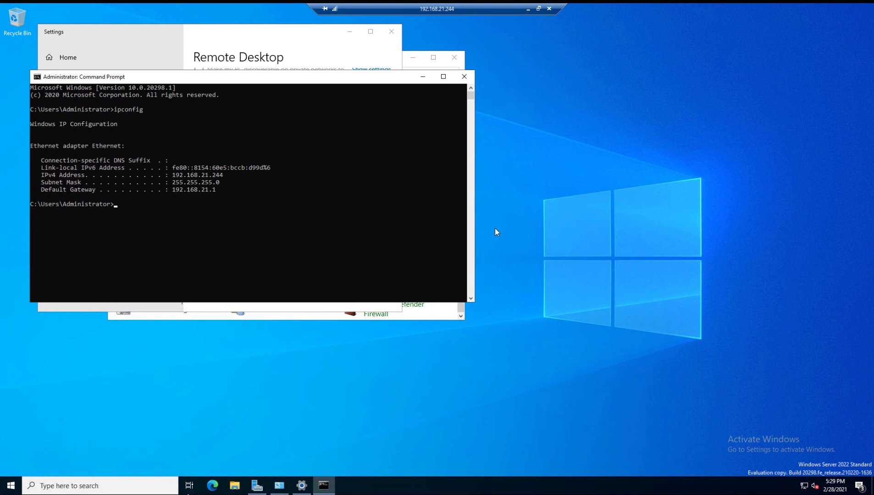
mouse_move(507, 234)
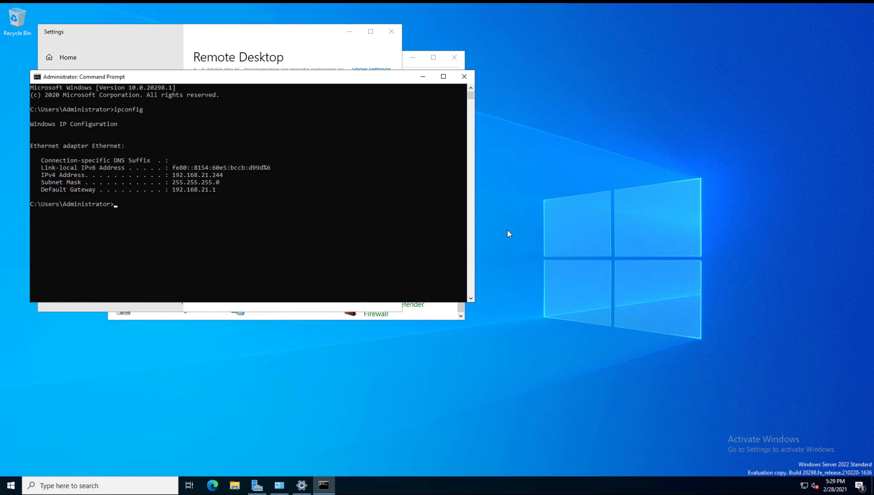